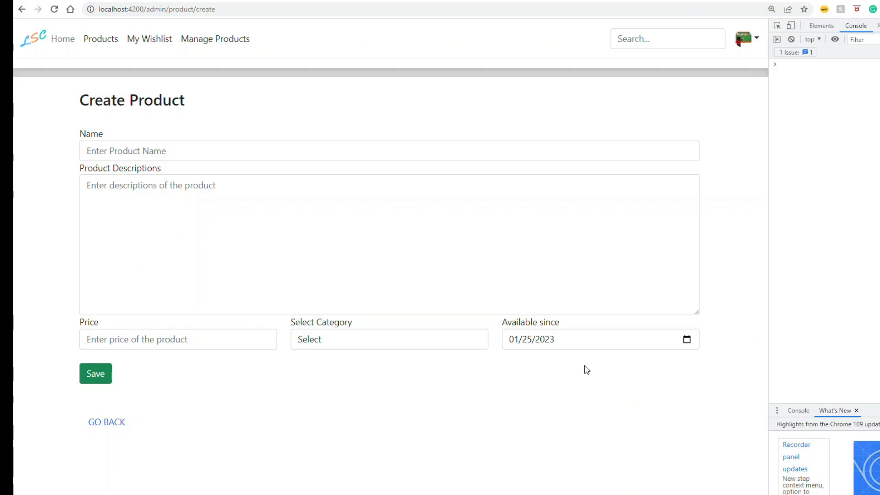
pyautogui.moveTo(597, 365)
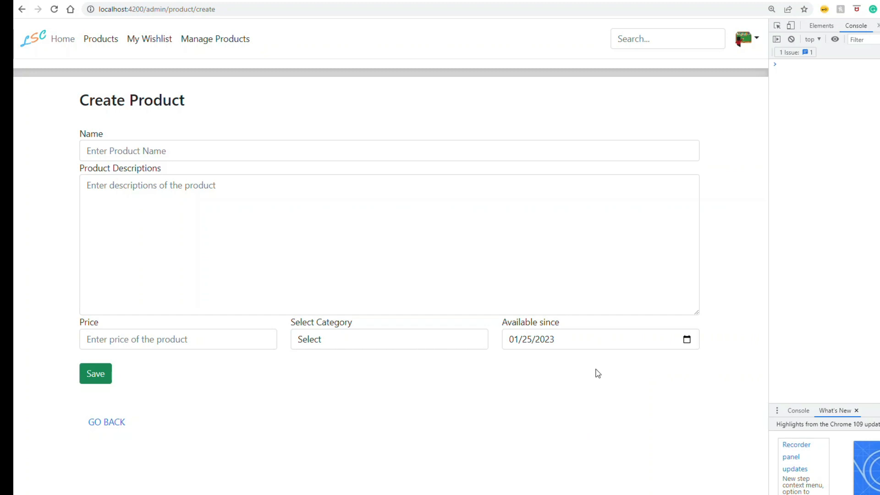
pyautogui.moveTo(518, 361)
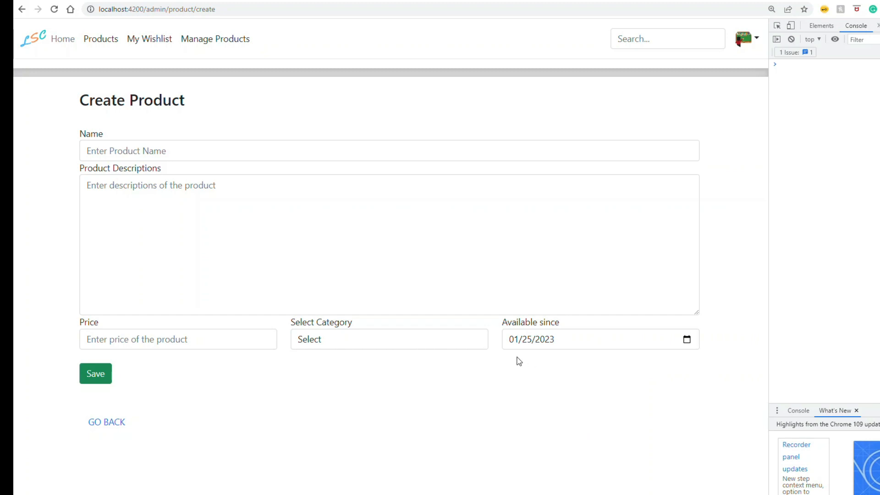
pyautogui.moveTo(513, 359)
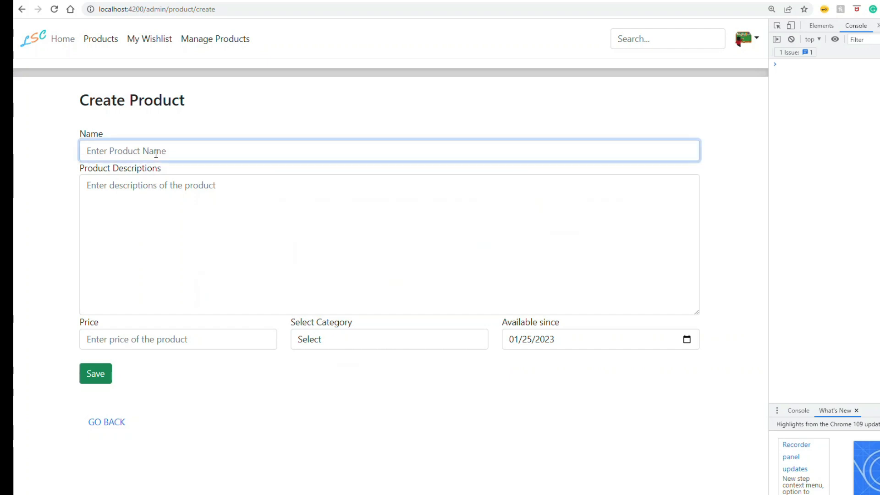
# - Save the Strawberry milk boxes product priced 66 and dismiss the resulting error alert
pyautogui.write('Horizon Organic Shelf-Stable 1% Low Fat Milk Boxes, Strawber')
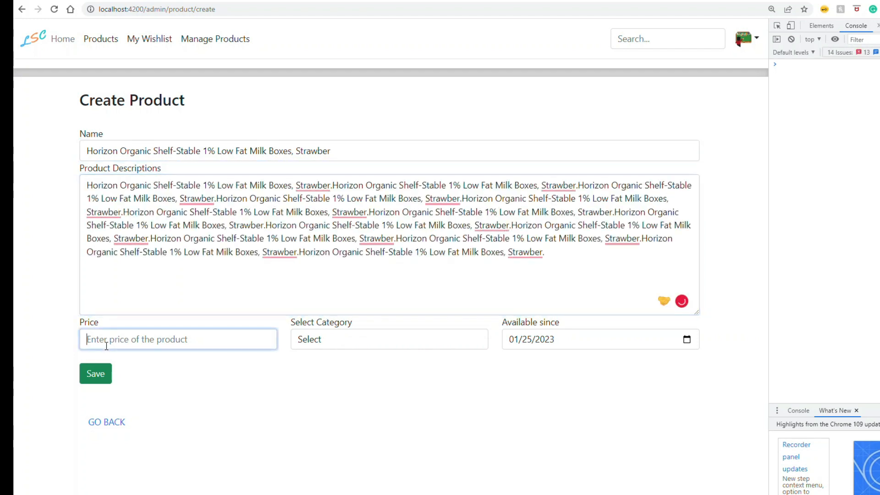
pyautogui.write('66')
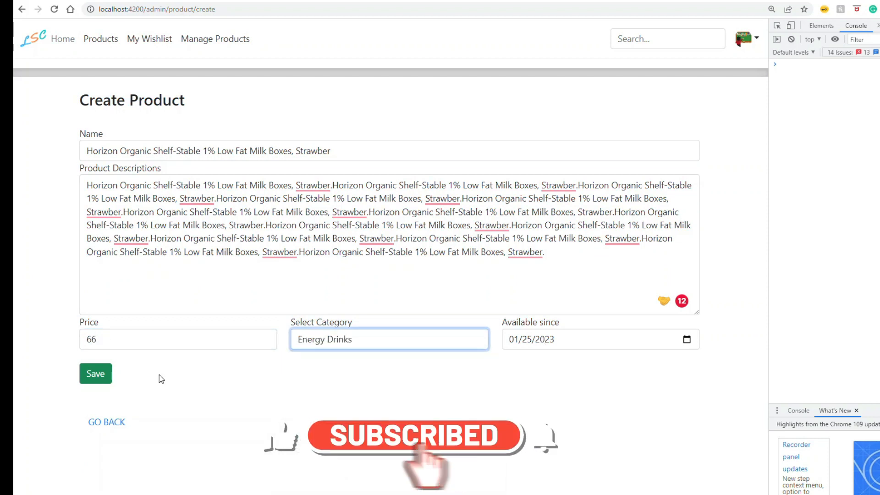
pyautogui.click(95, 373)
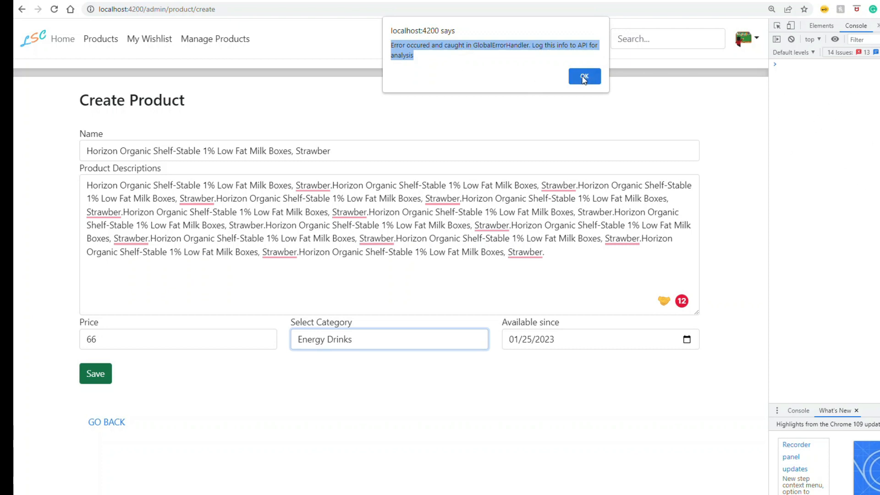
pyautogui.click(584, 75)
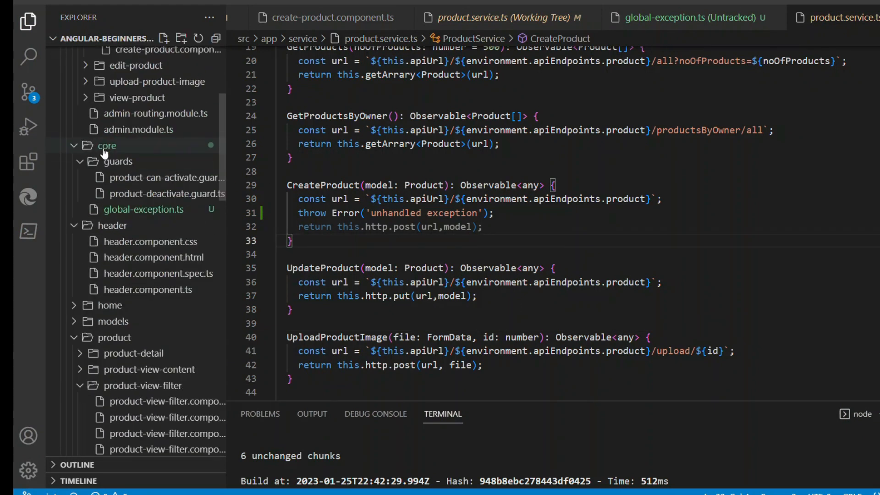
# - Highlight handleError's error parameter and the GlobalErrorHandler class name, then view app.module.ts
pyautogui.scroll(-3)
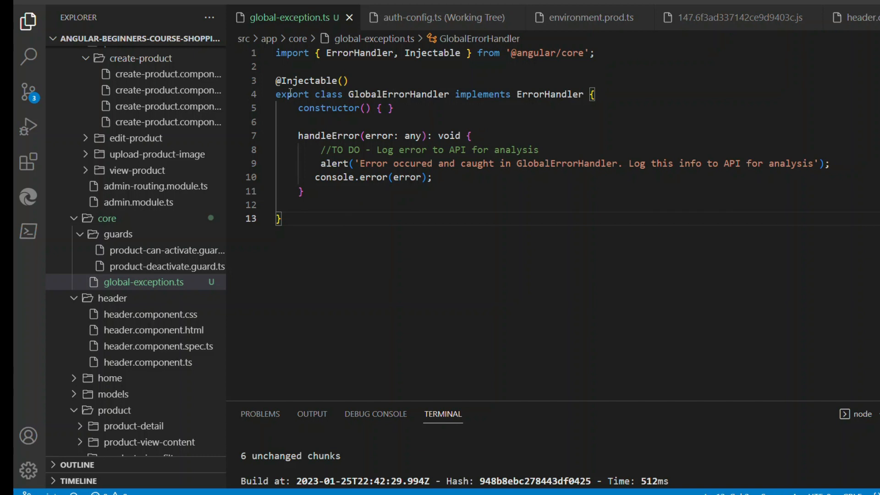
pyautogui.doubleClick(398, 94)
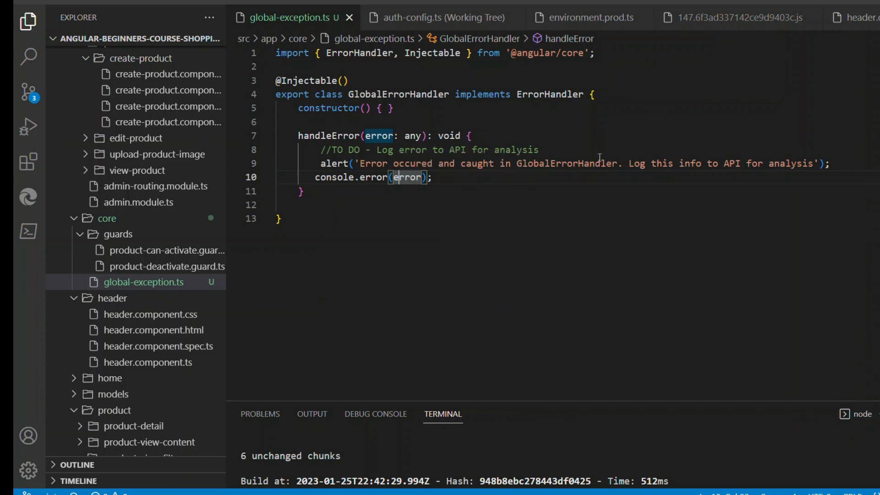
pyautogui.click(233, 205)
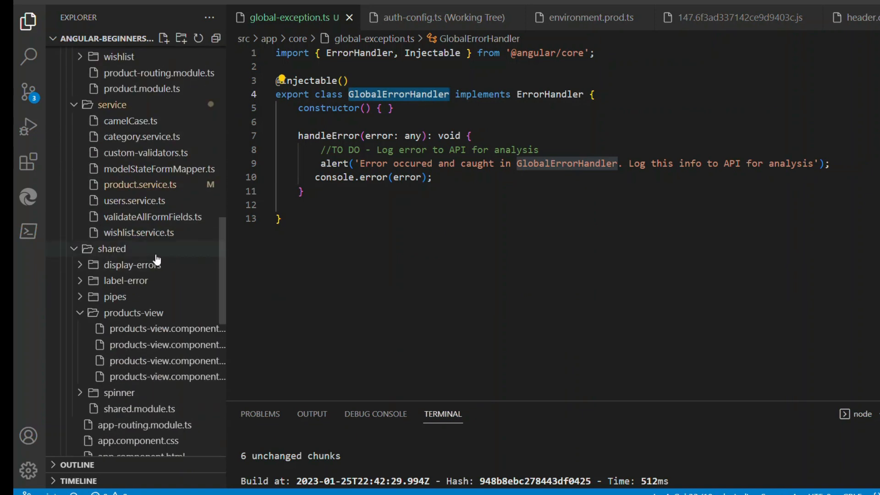
pyautogui.click(127, 359)
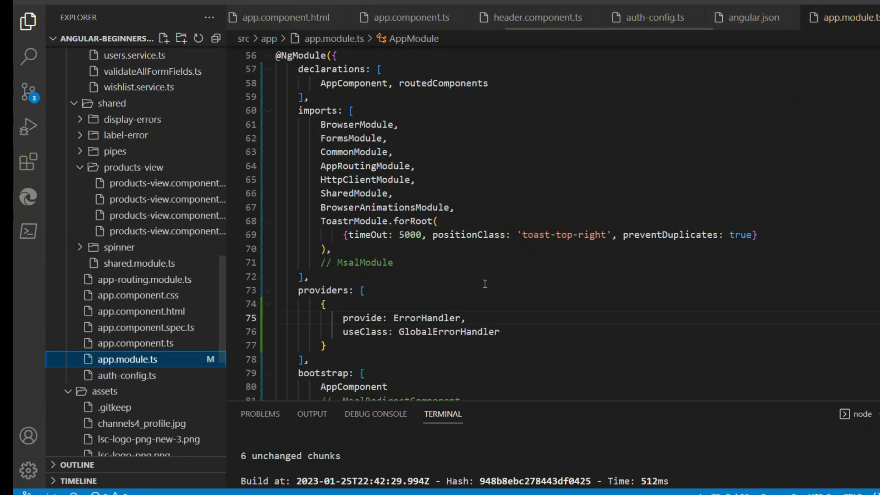
# - Scroll to the providers array and highlight the GlobalErrorHandler ErrorHandler entry
pyautogui.scroll(-3)
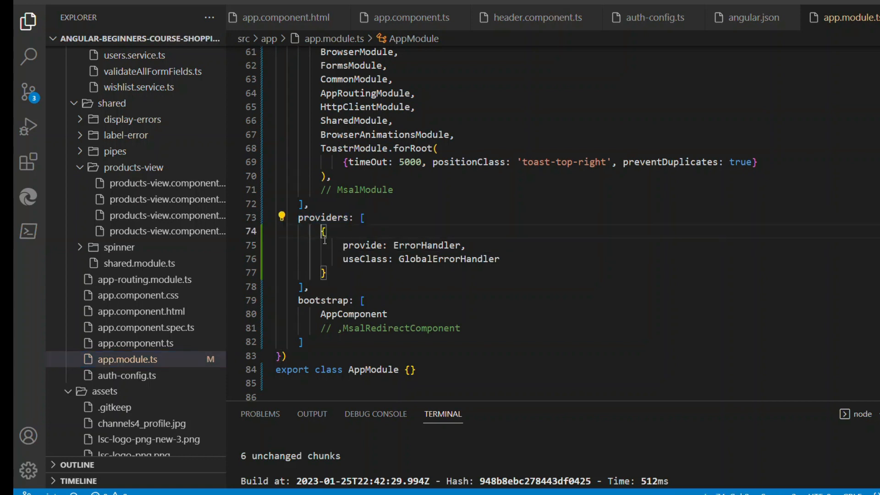
pyautogui.doubleClick(363, 245)
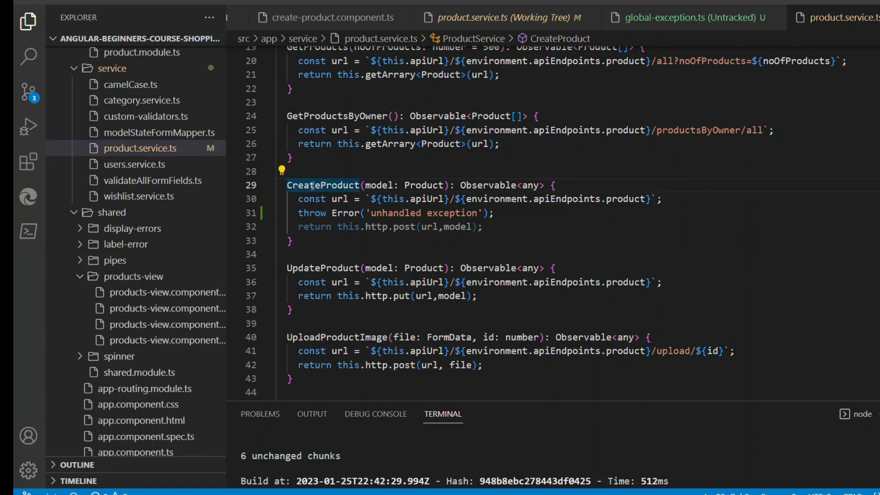
# - Add the comment 'can happen 500 error from server as well. Example to' after the throw
pyautogui.tripleClick(392, 213)
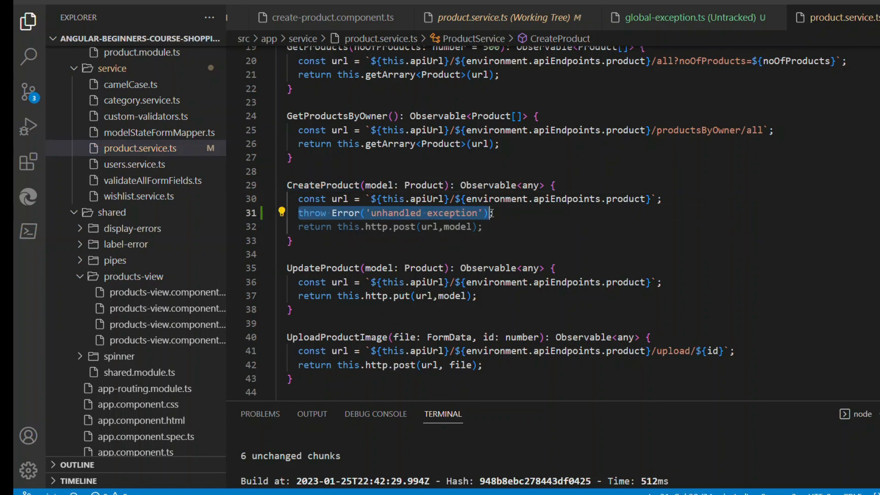
pyautogui.write('//c')
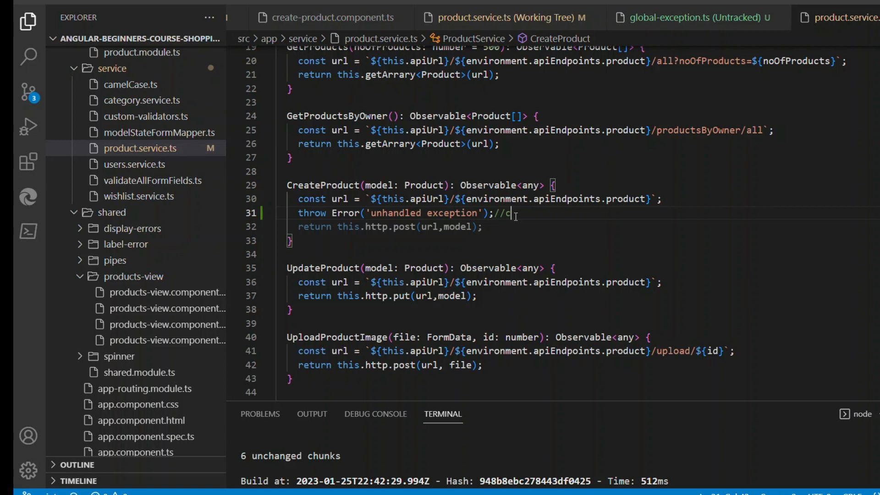
pyautogui.write('an happen')
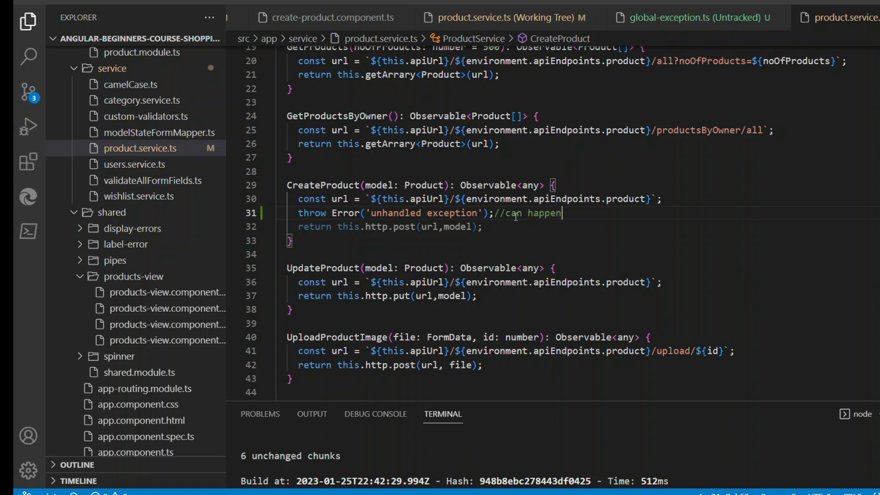
pyautogui.write('500')
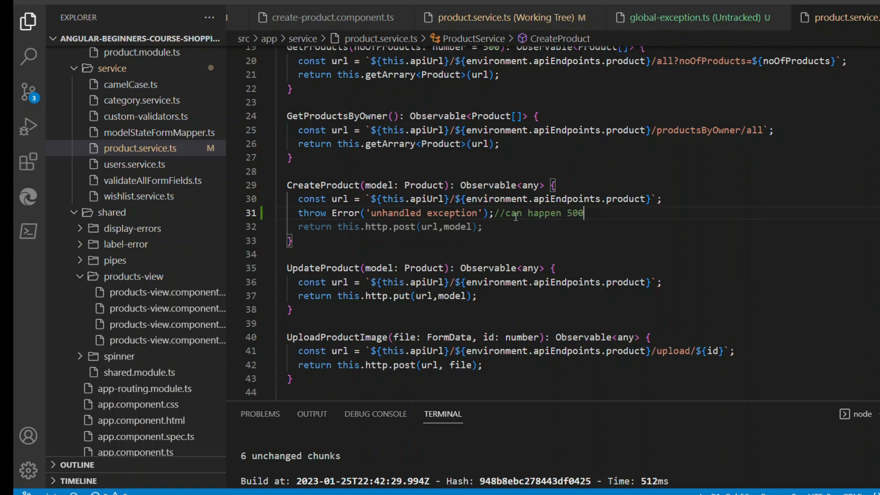
pyautogui.write('error from')
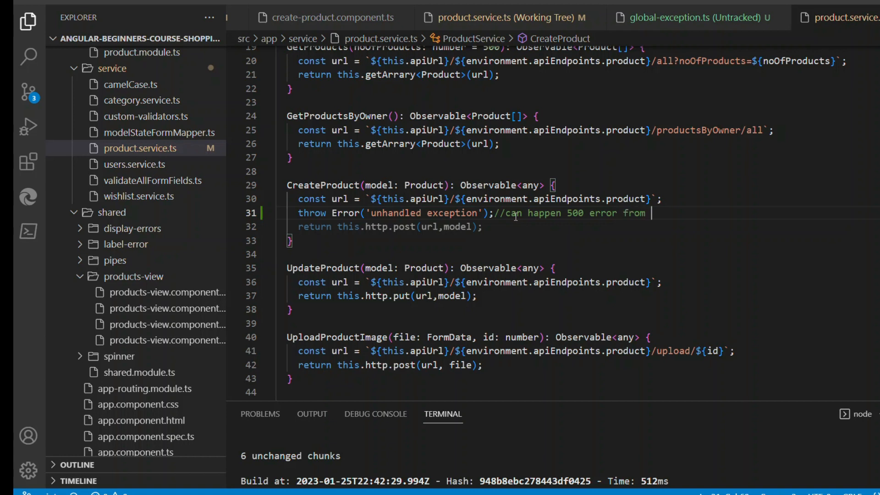
pyautogui.write('server as wel')
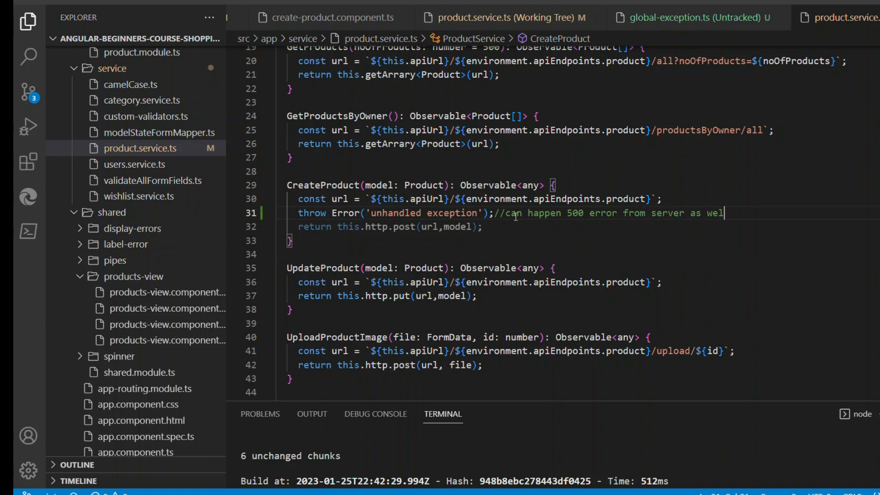
pyautogui.write('l.')
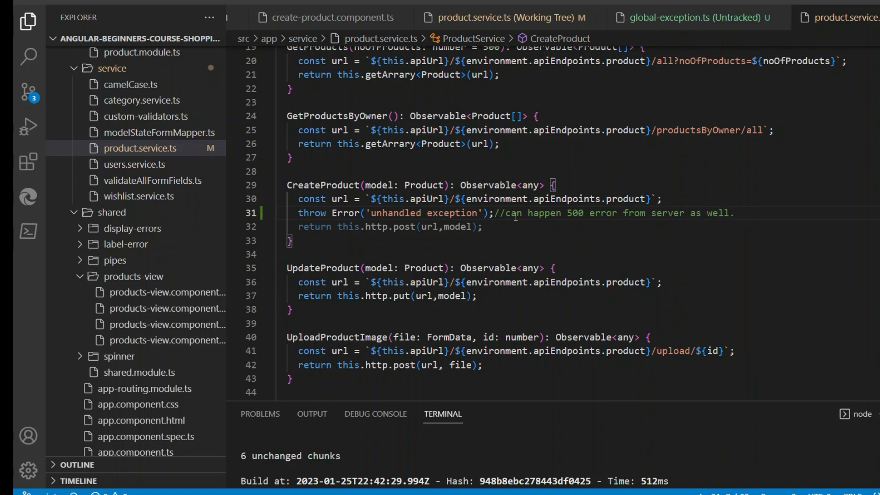
pyautogui.write('E')
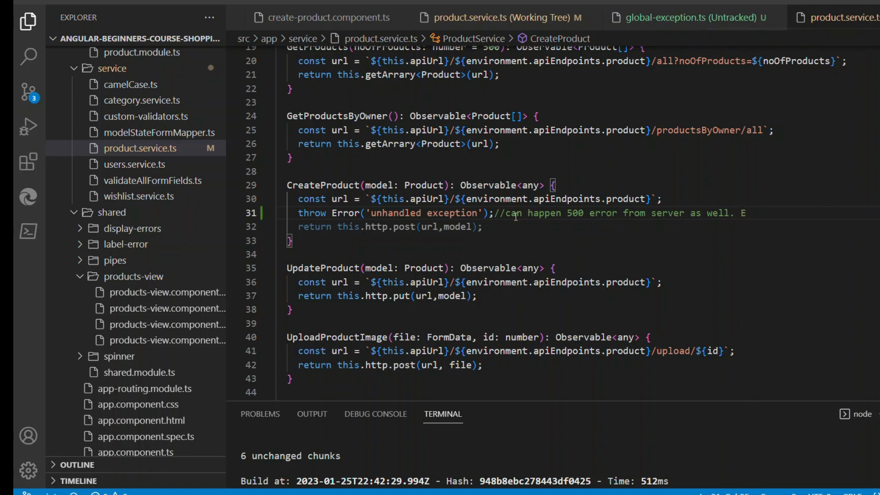
pyautogui.write('Example to')
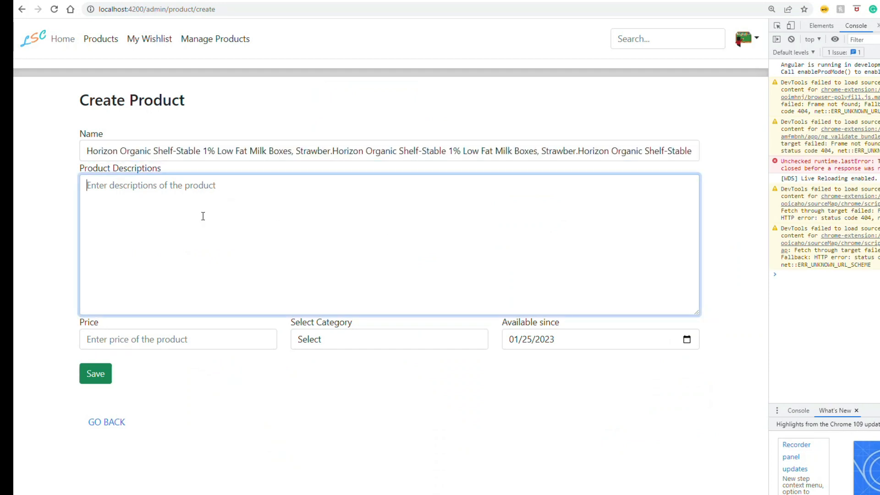
# - Save the strawberry milk product priced 45 in Toddlers Toys and dismiss the alert
pyautogui.write('Horizon Organic Shelf-Stable 1% Low Fat Milk Boxes, Strawber.Horizon Organic Shelf-Stable 1% Low Fat Milk Boxes, Strawber.')
pyautogui.click(178, 339)
pyautogui.write('45')
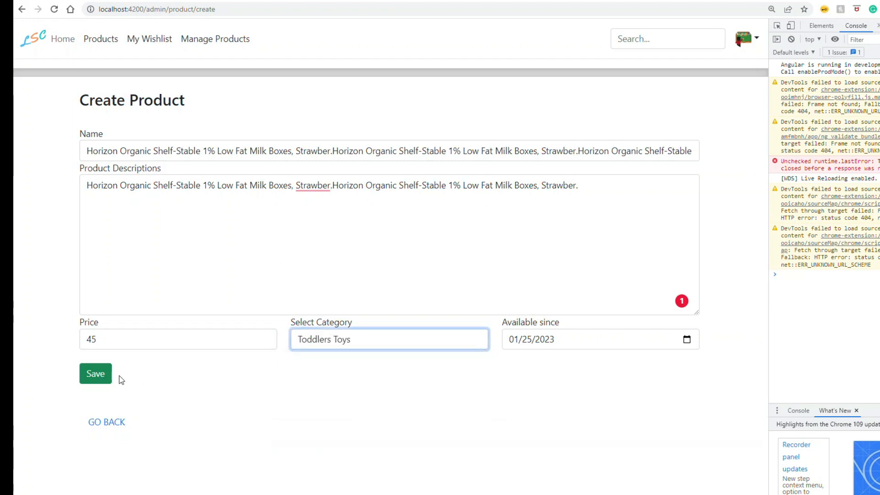
pyautogui.click(95, 373)
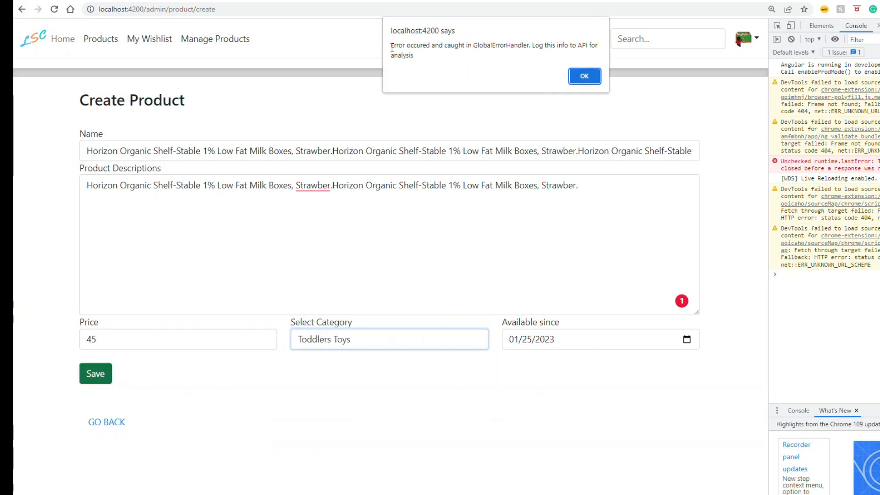
pyautogui.click(583, 76)
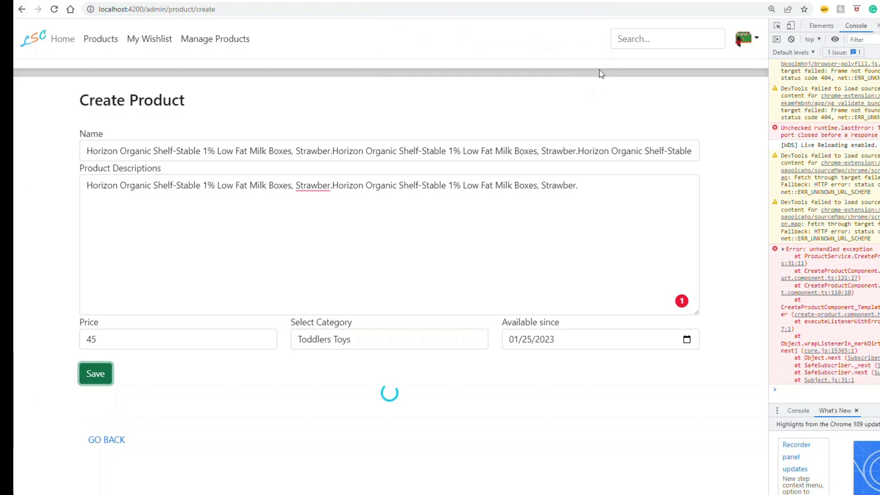
pyautogui.moveTo(566, 175)
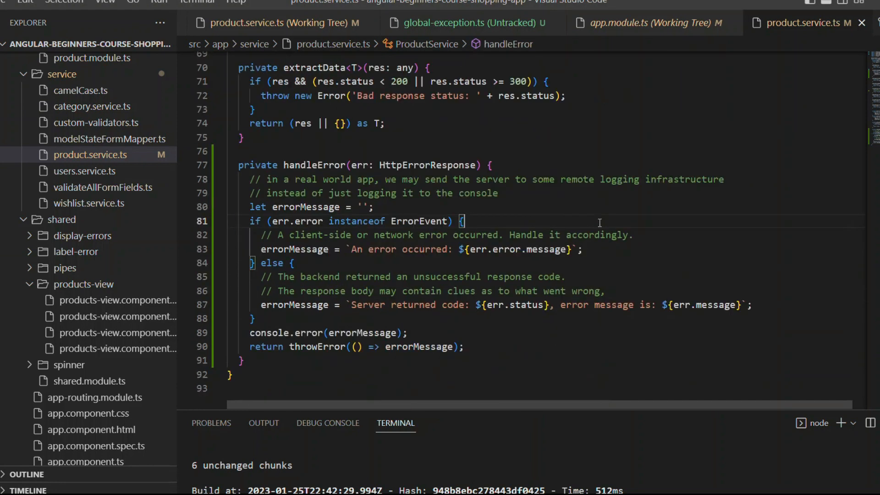
pyautogui.click(85, 155)
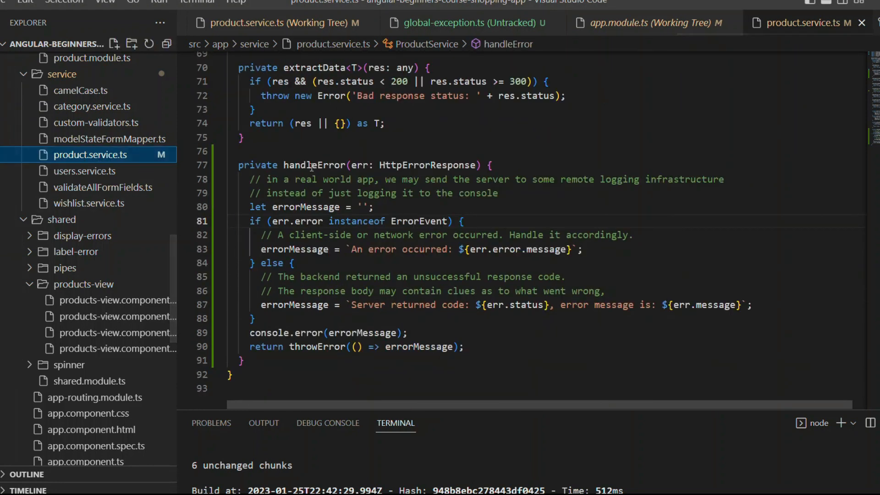
pyautogui.doubleClick(314, 165)
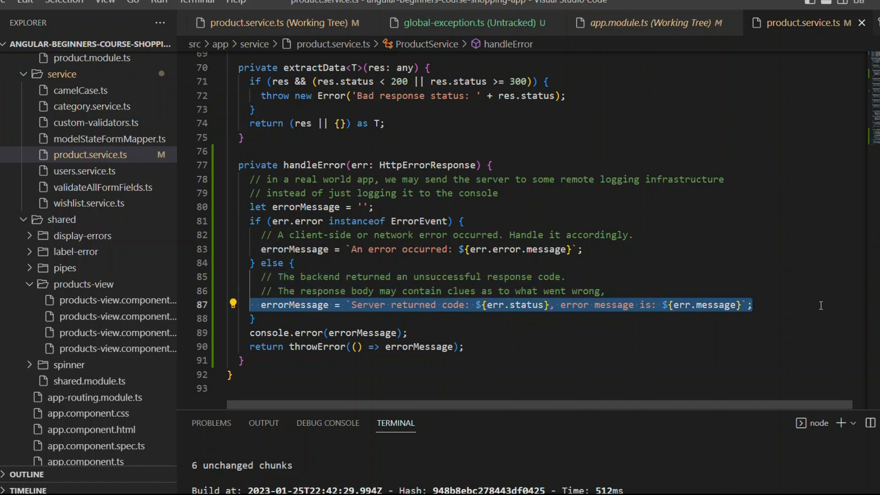
pyautogui.doubleClick(717, 305)
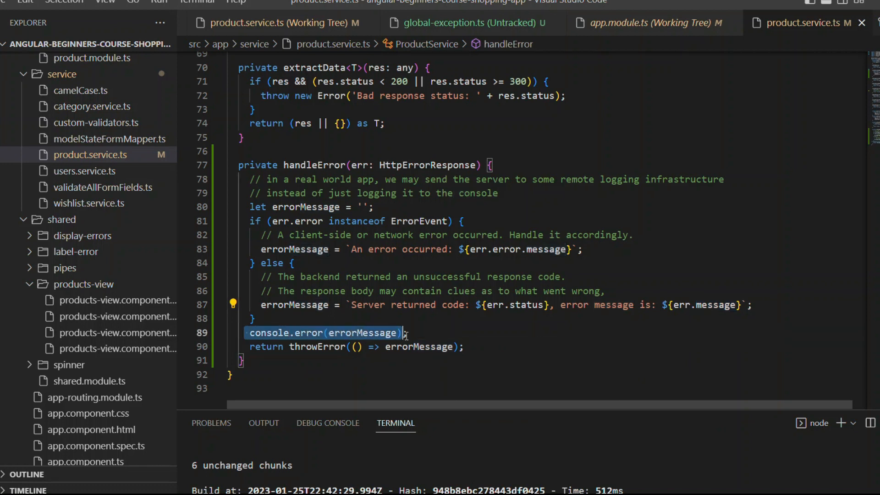
pyautogui.doubleClick(317, 346)
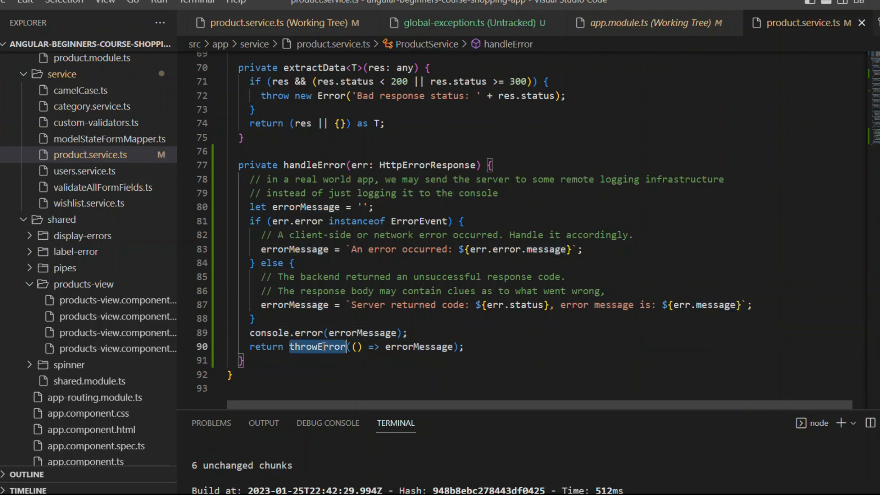
pyautogui.click(418, 347)
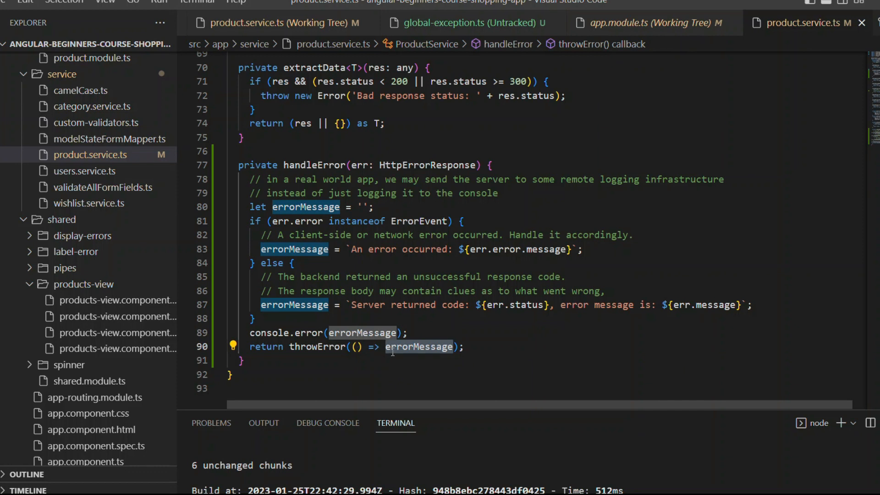
pyautogui.click(317, 347)
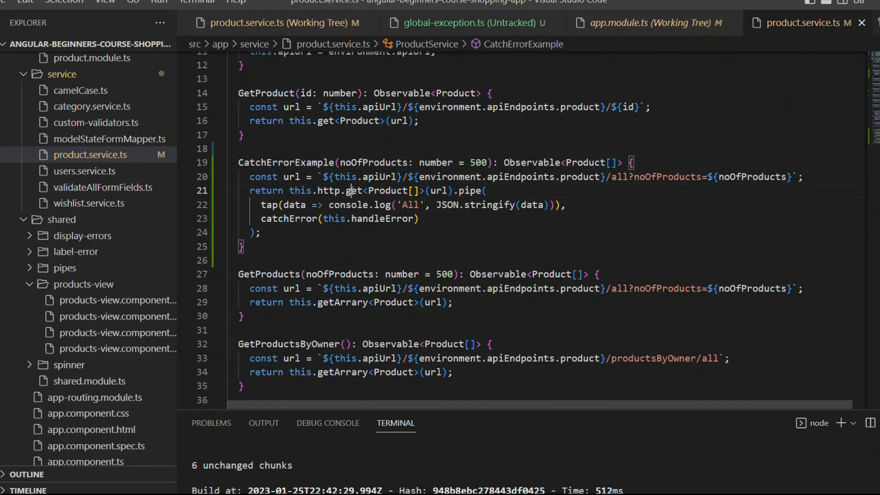
pyautogui.doubleClick(469, 191)
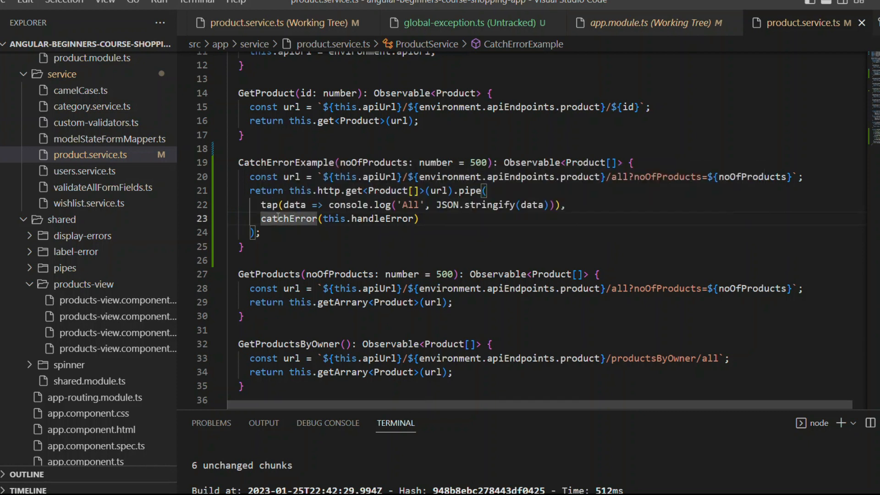
pyautogui.doubleClick(384, 218)
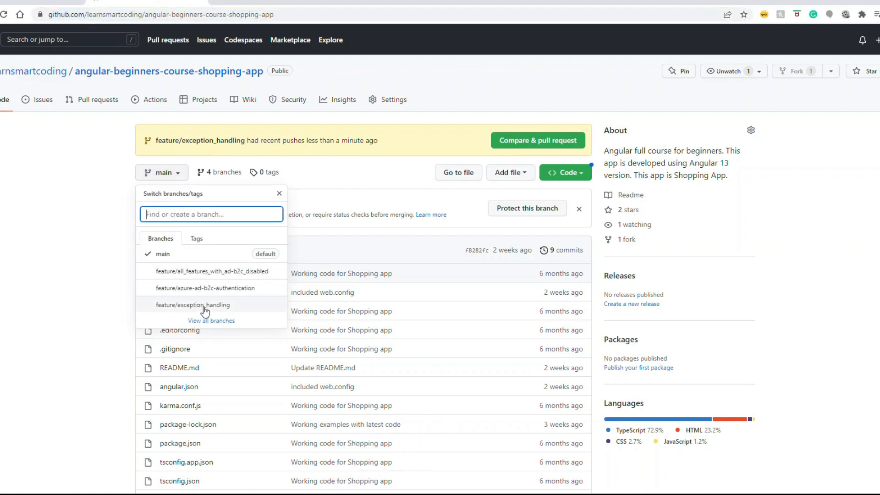
# - Switch to the feature/exception_handling branch and open its src/app folder
pyautogui.click(193, 304)
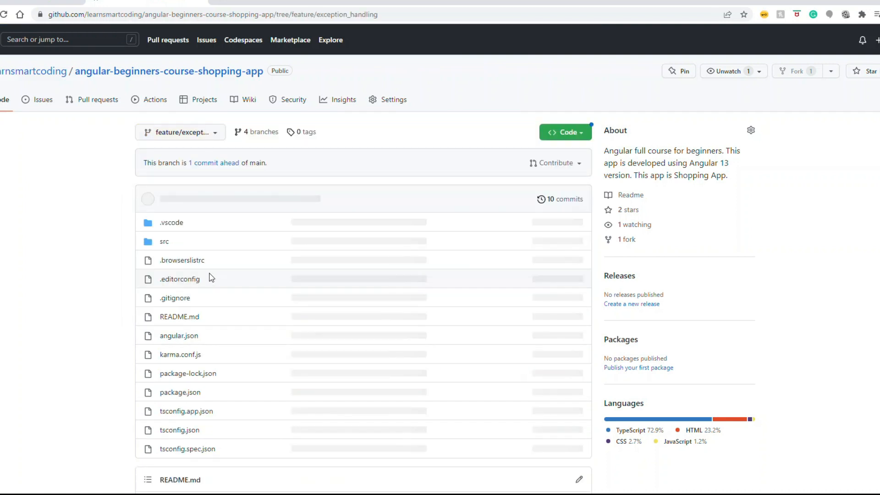
pyautogui.click(164, 242)
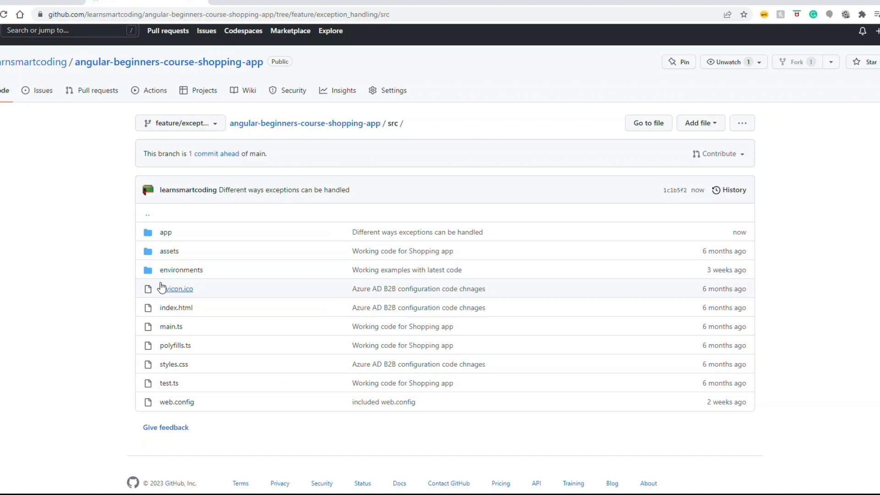
pyautogui.click(165, 232)
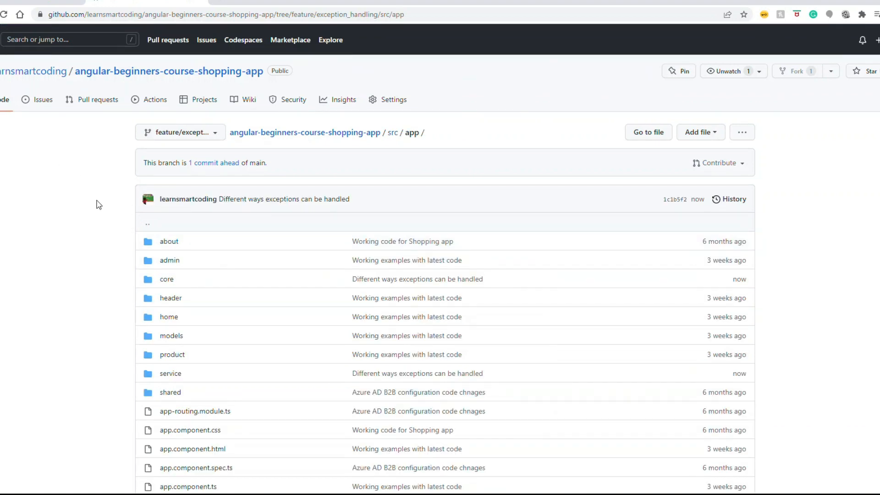
pyautogui.moveTo(195, 353)
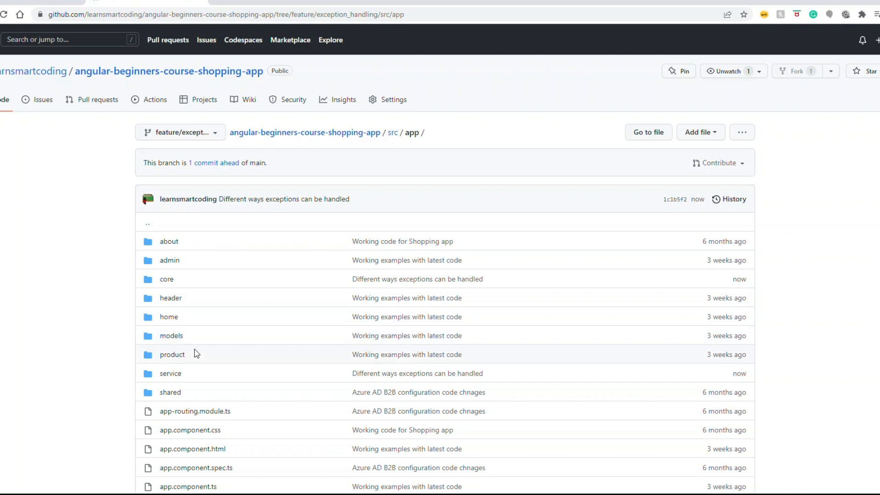